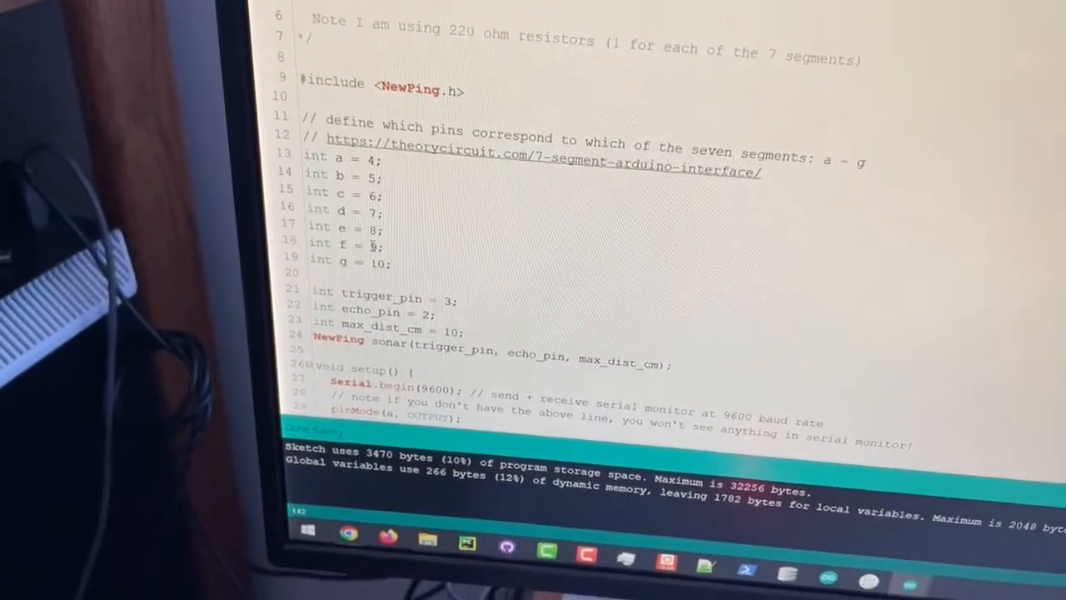
scroll(down, 3)
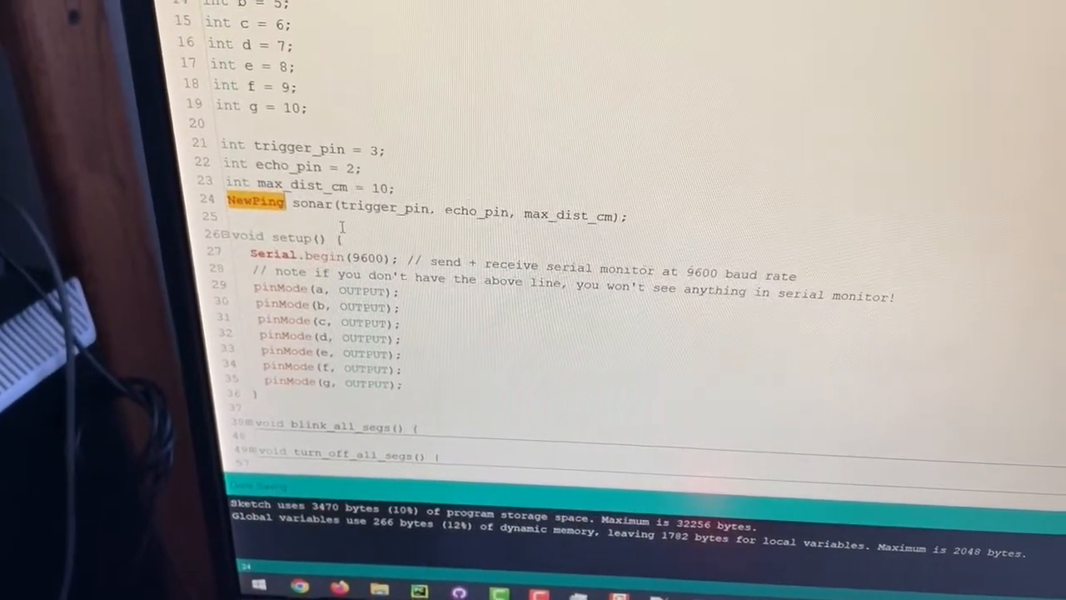
scroll(down, 3)
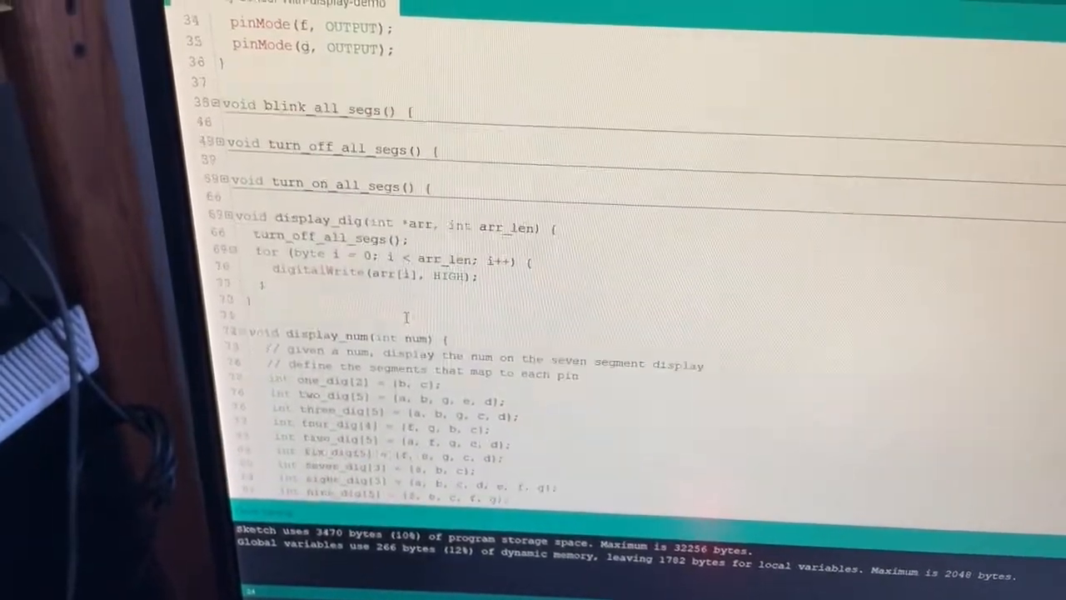
scroll(down, 3)
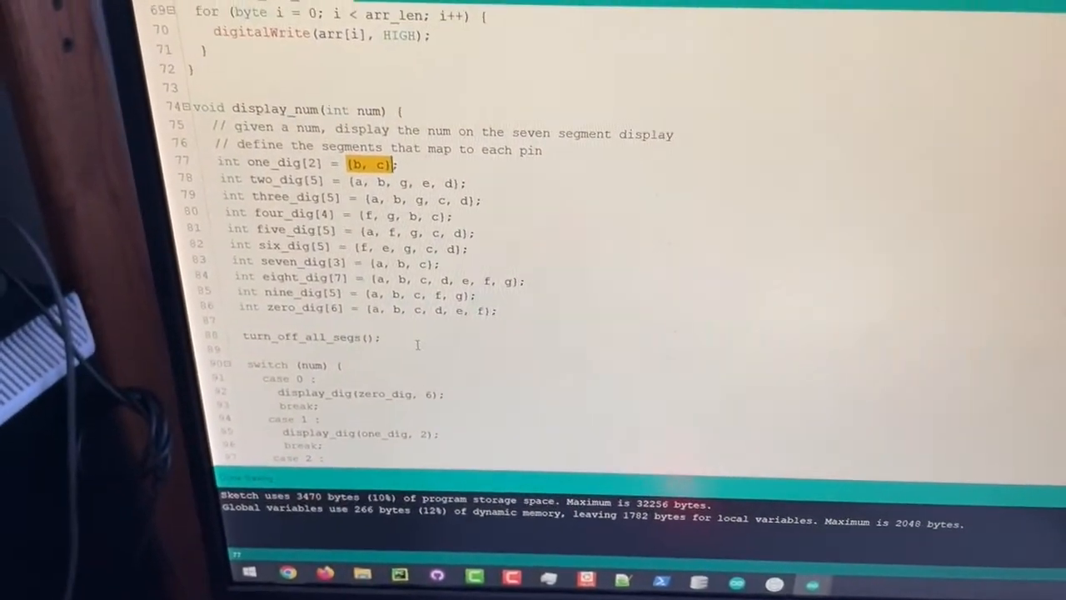
scroll(down, 3)
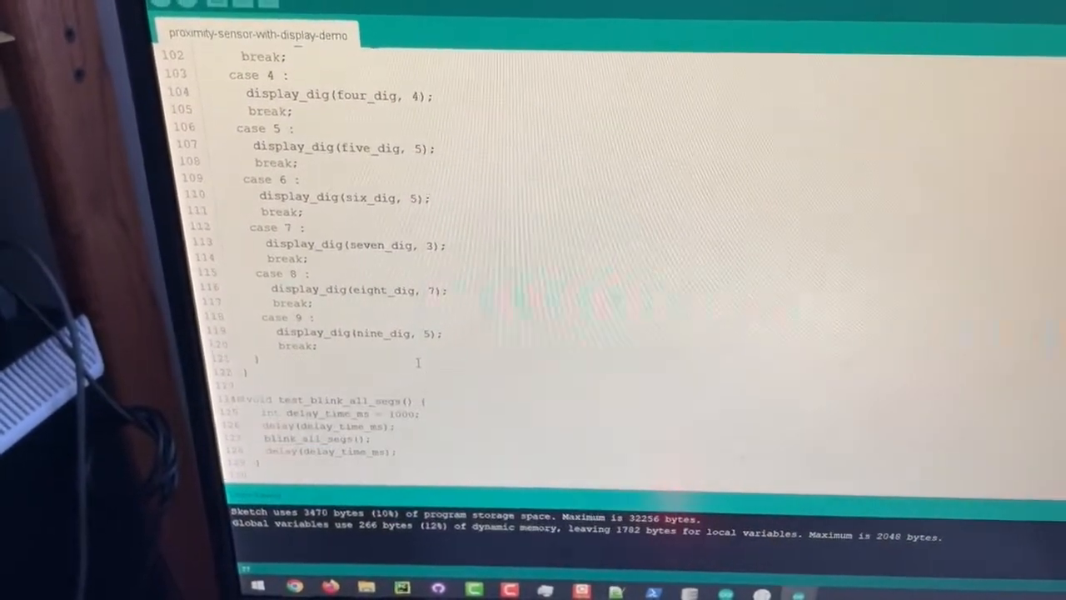
scroll(down, 3)
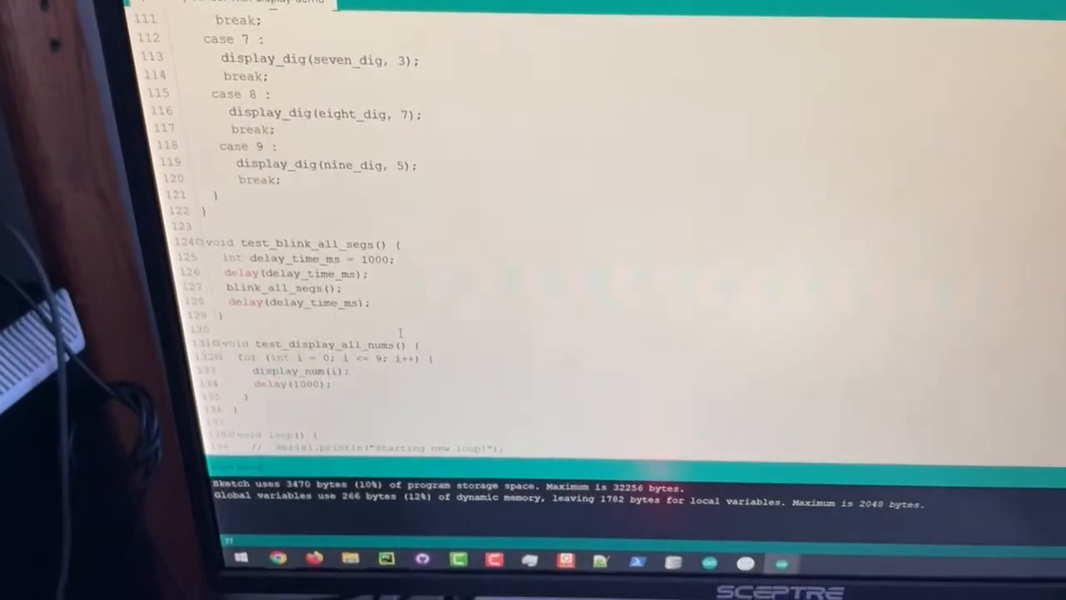